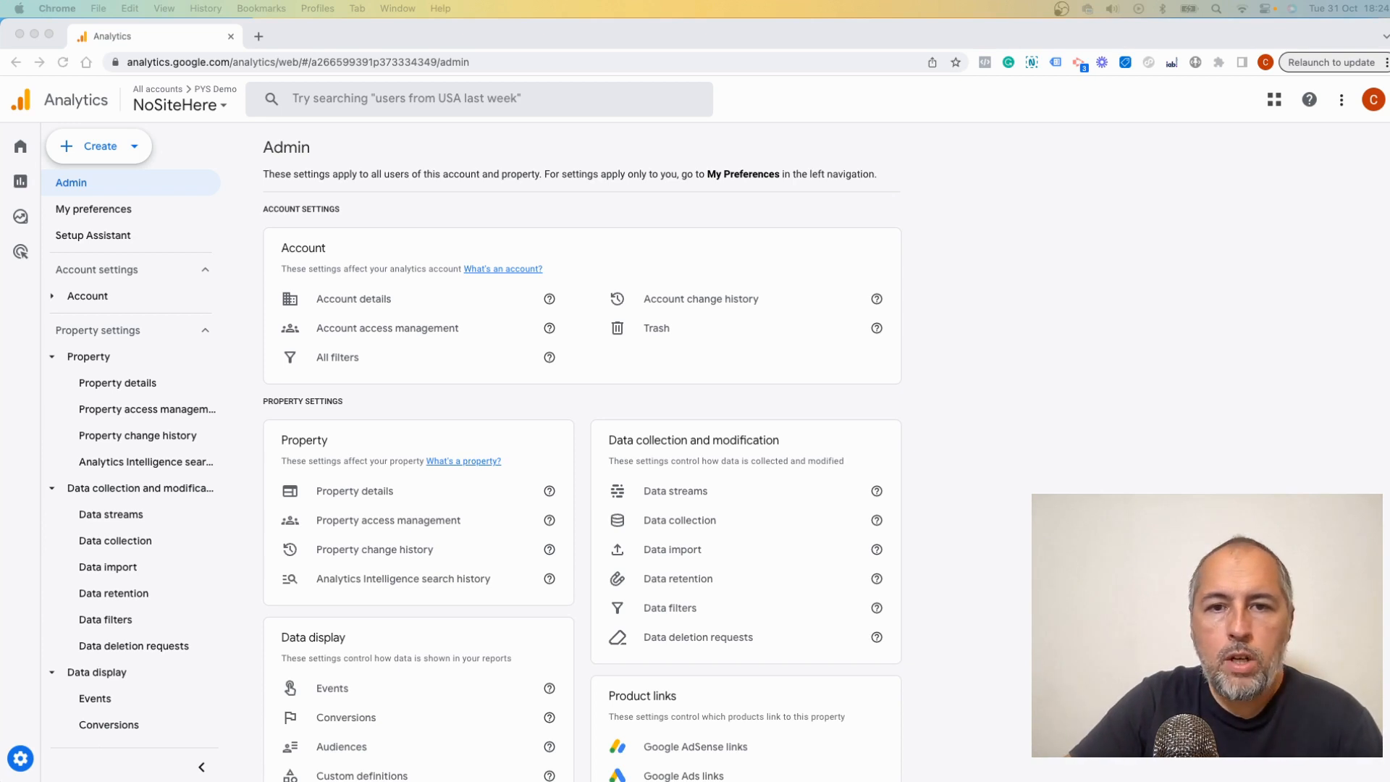
mouse_move(679, 520)
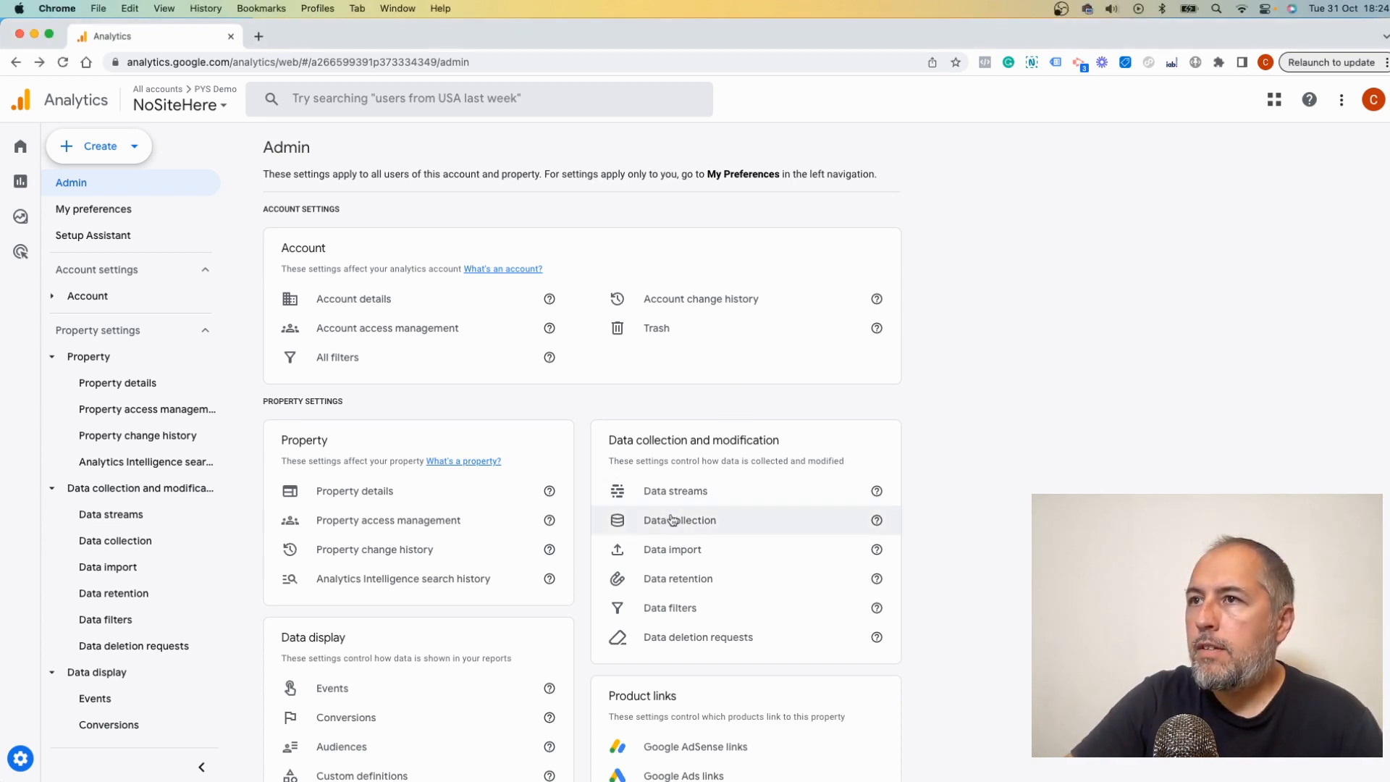
Open the Data collection page and expand the Google signals data collection section
click(679, 520)
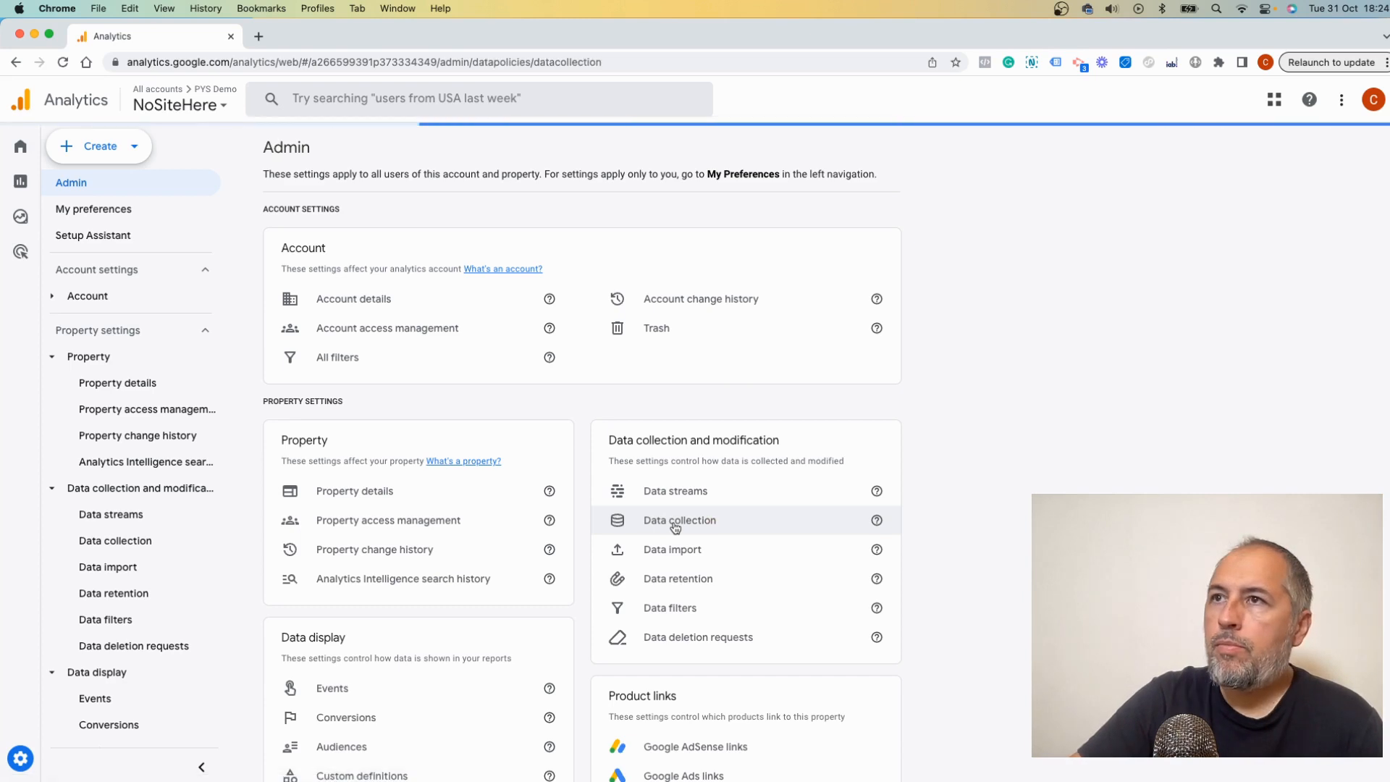
click(679, 521)
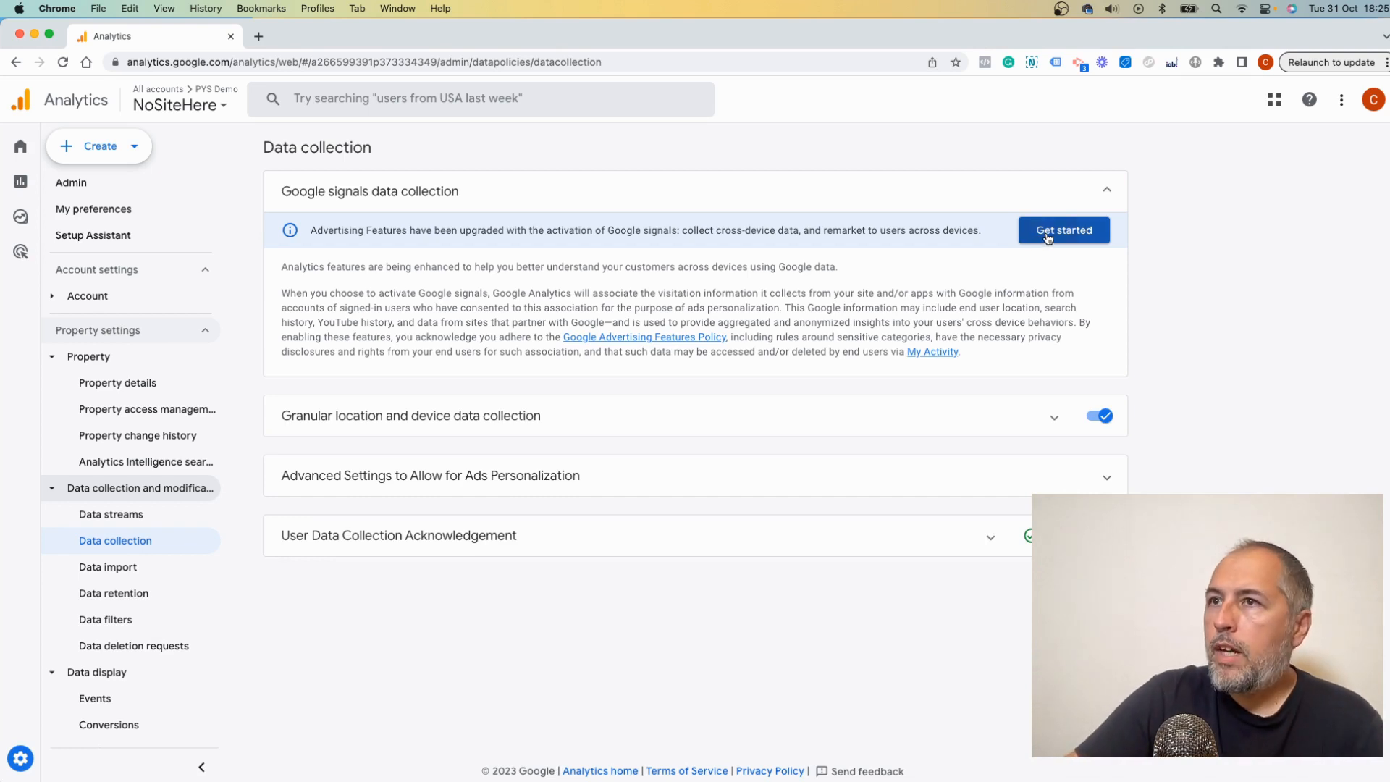
Start Google signals setup, continue past the introduction, and activate it for this property
click(1062, 231)
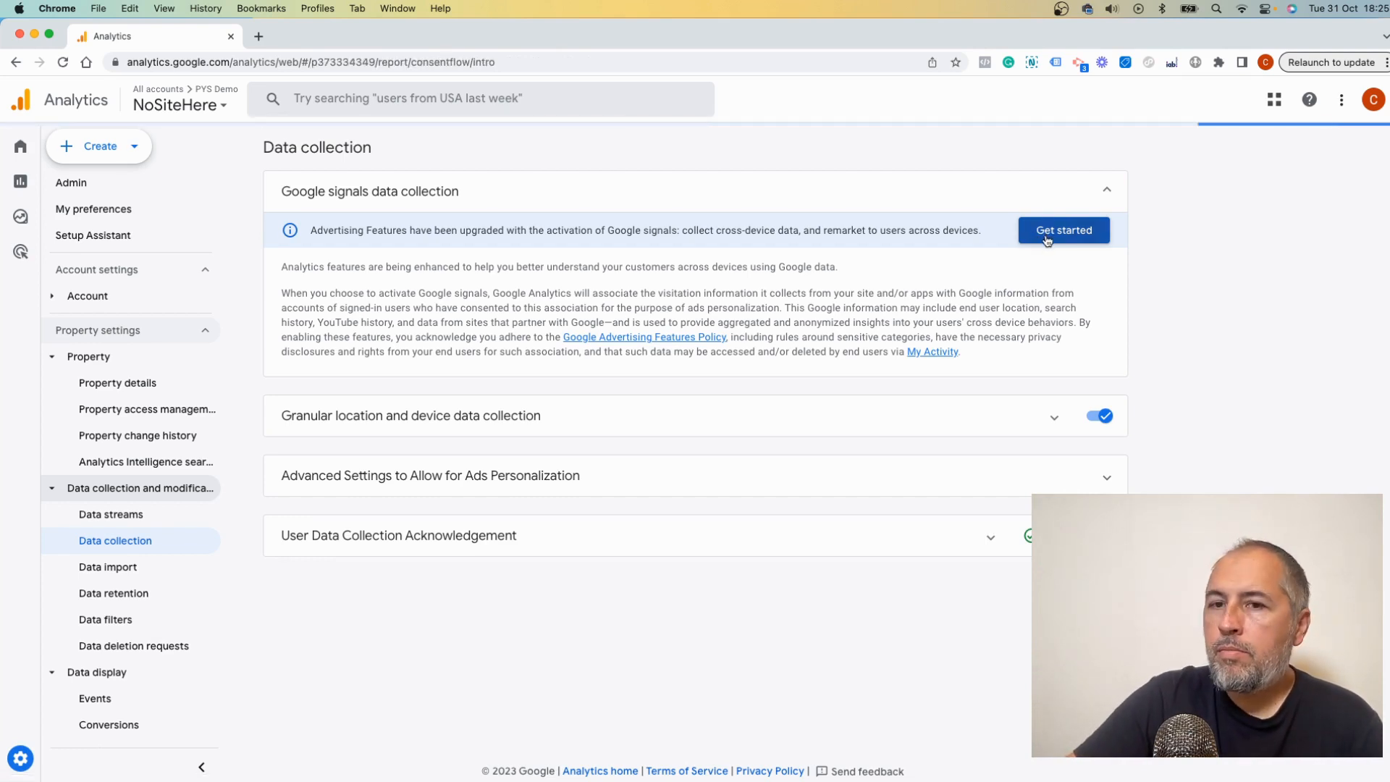
click(1062, 229)
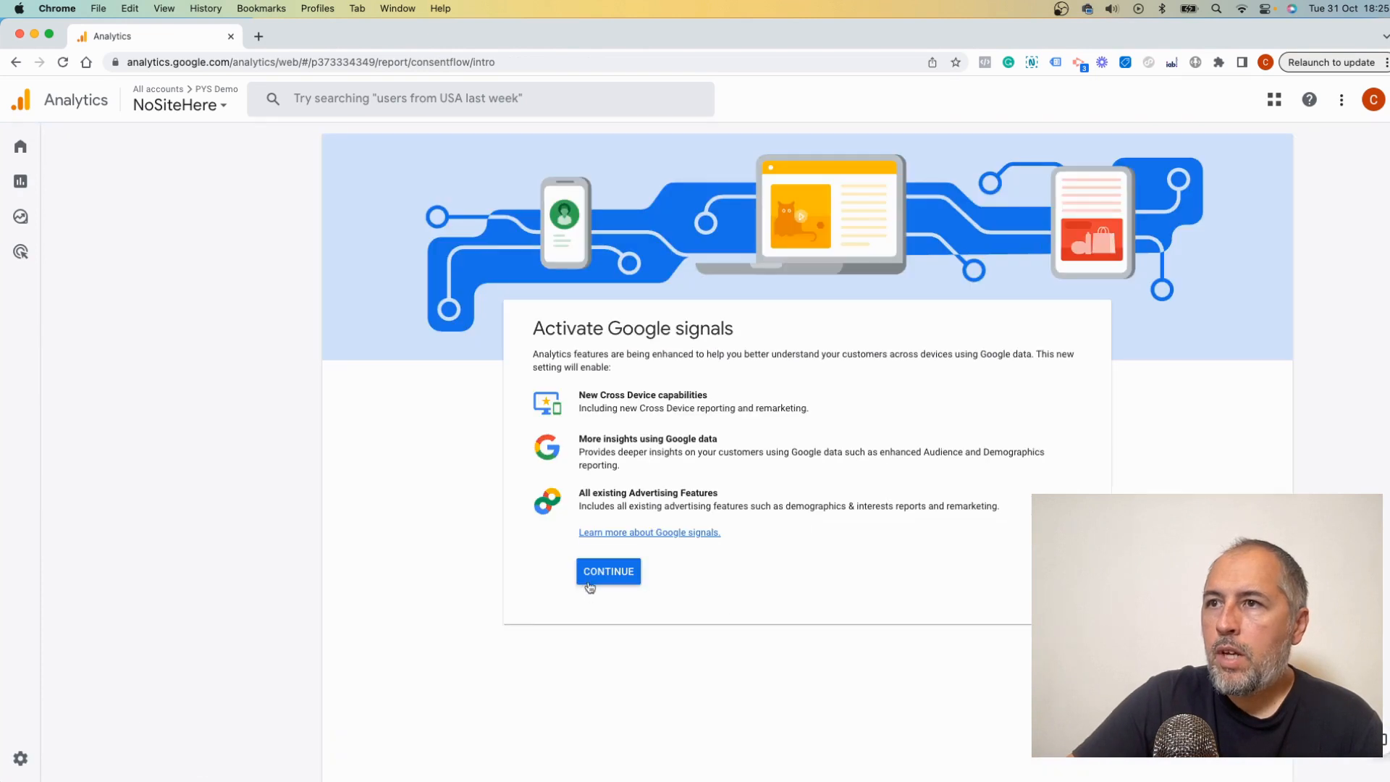
click(608, 571)
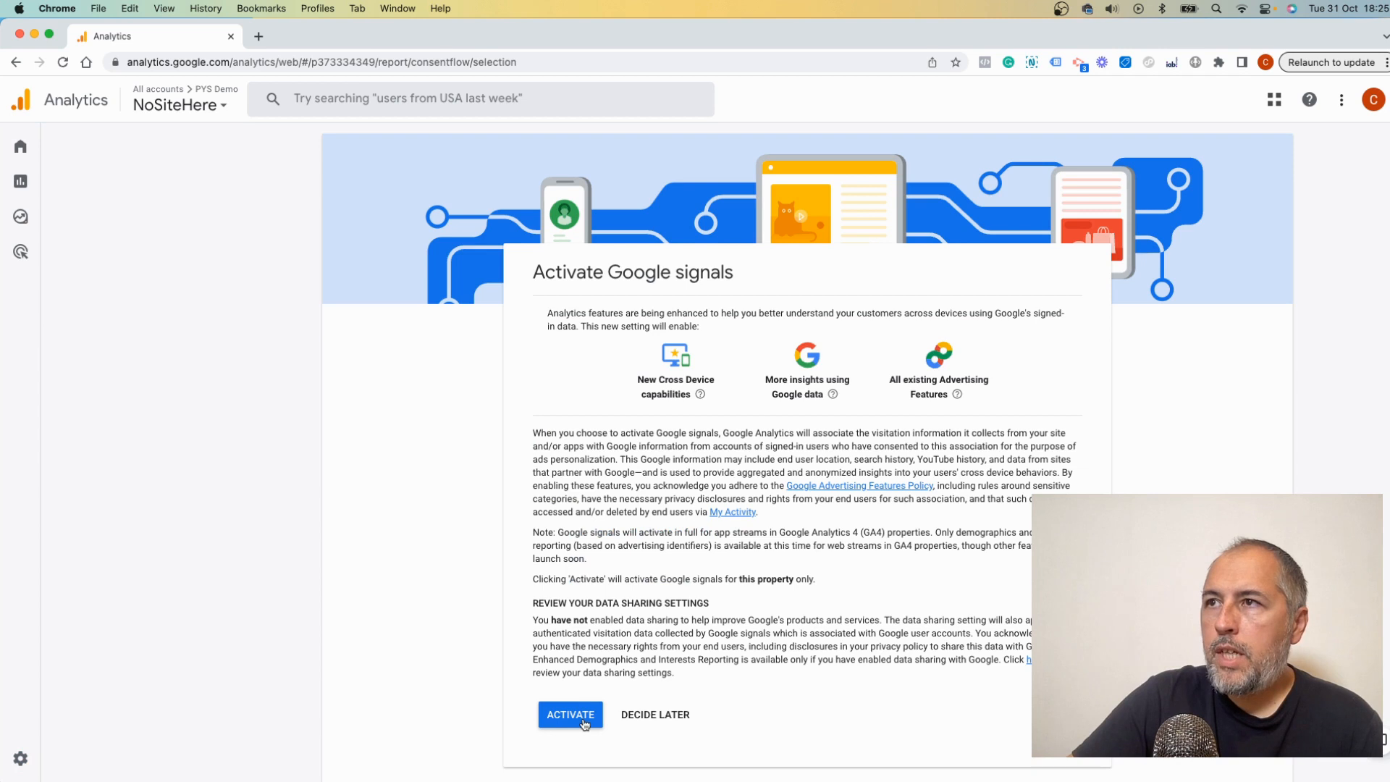
click(569, 714)
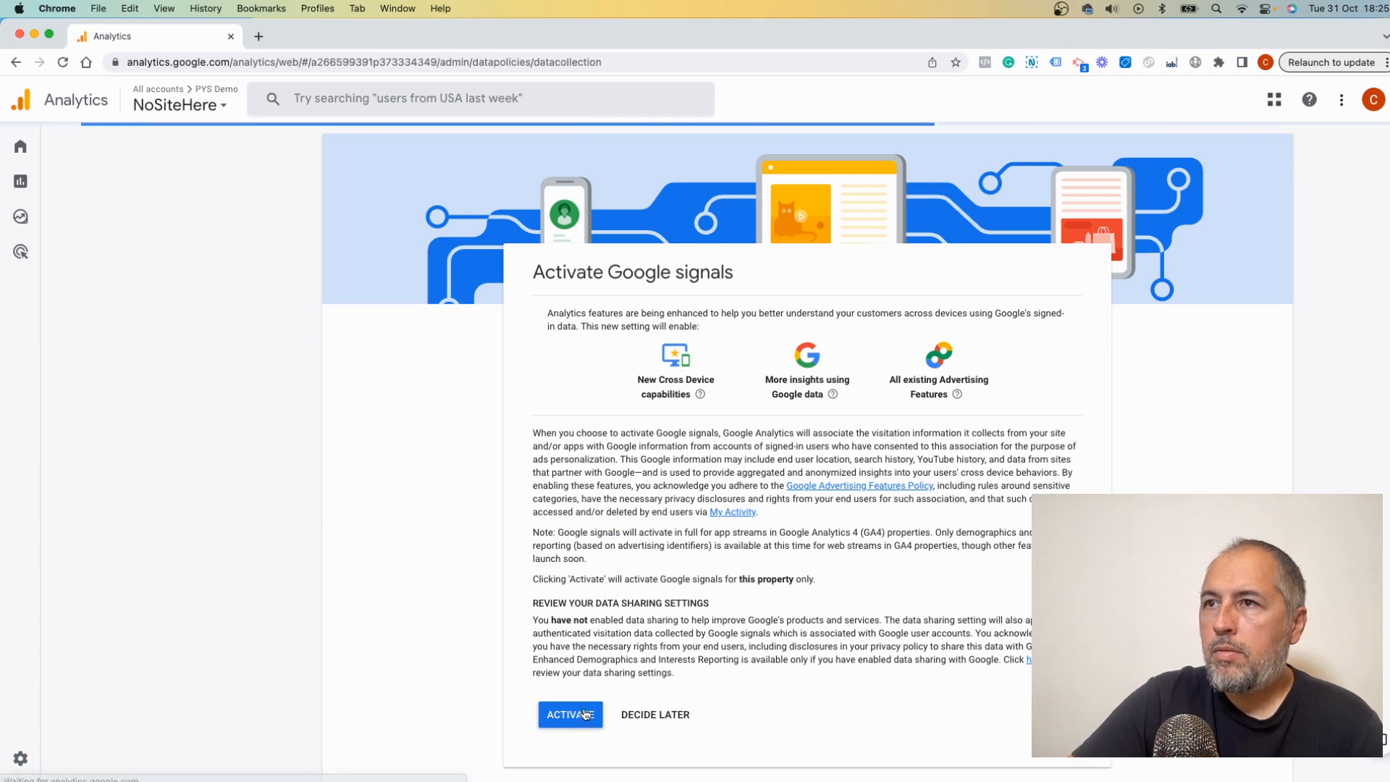
Turn off 'Include Google signals in reporting identity' while data collection stays enabled
click(570, 714)
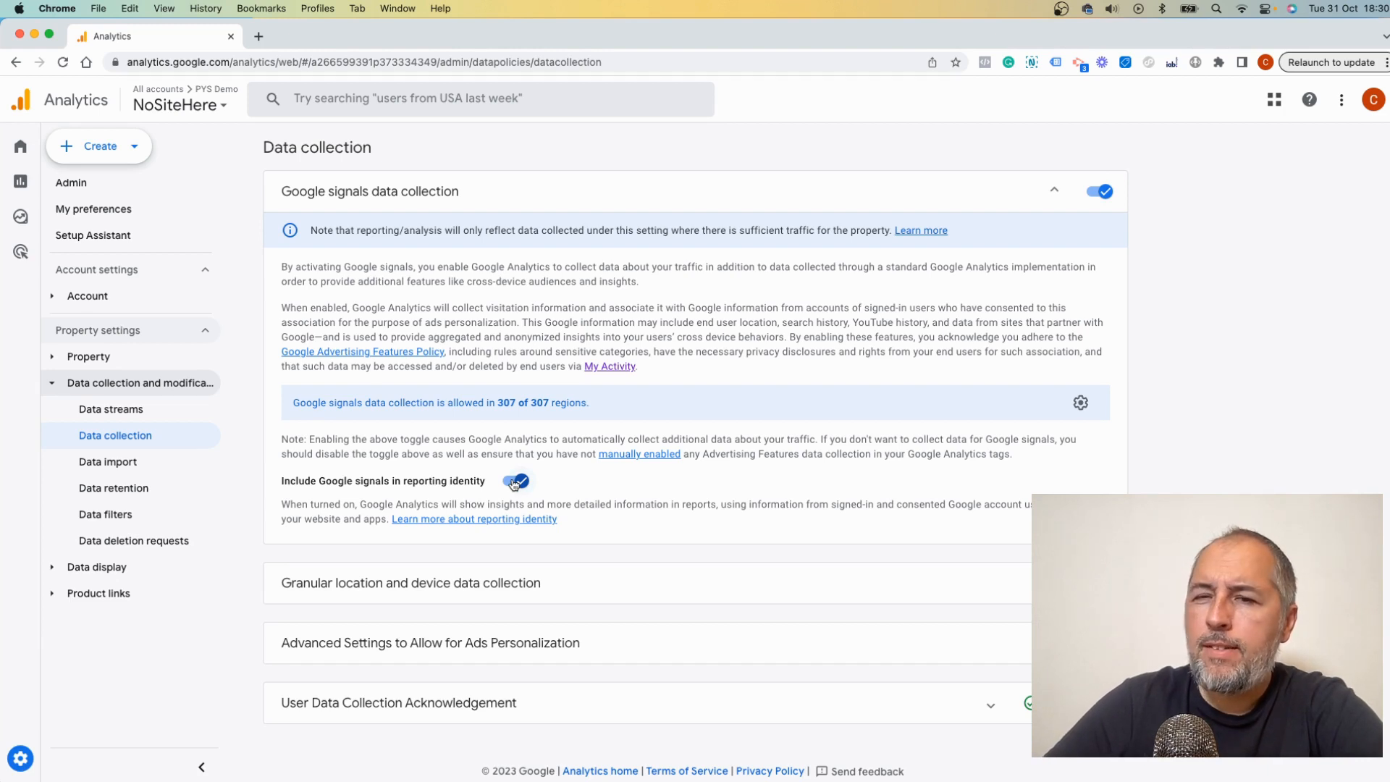
click(516, 481)
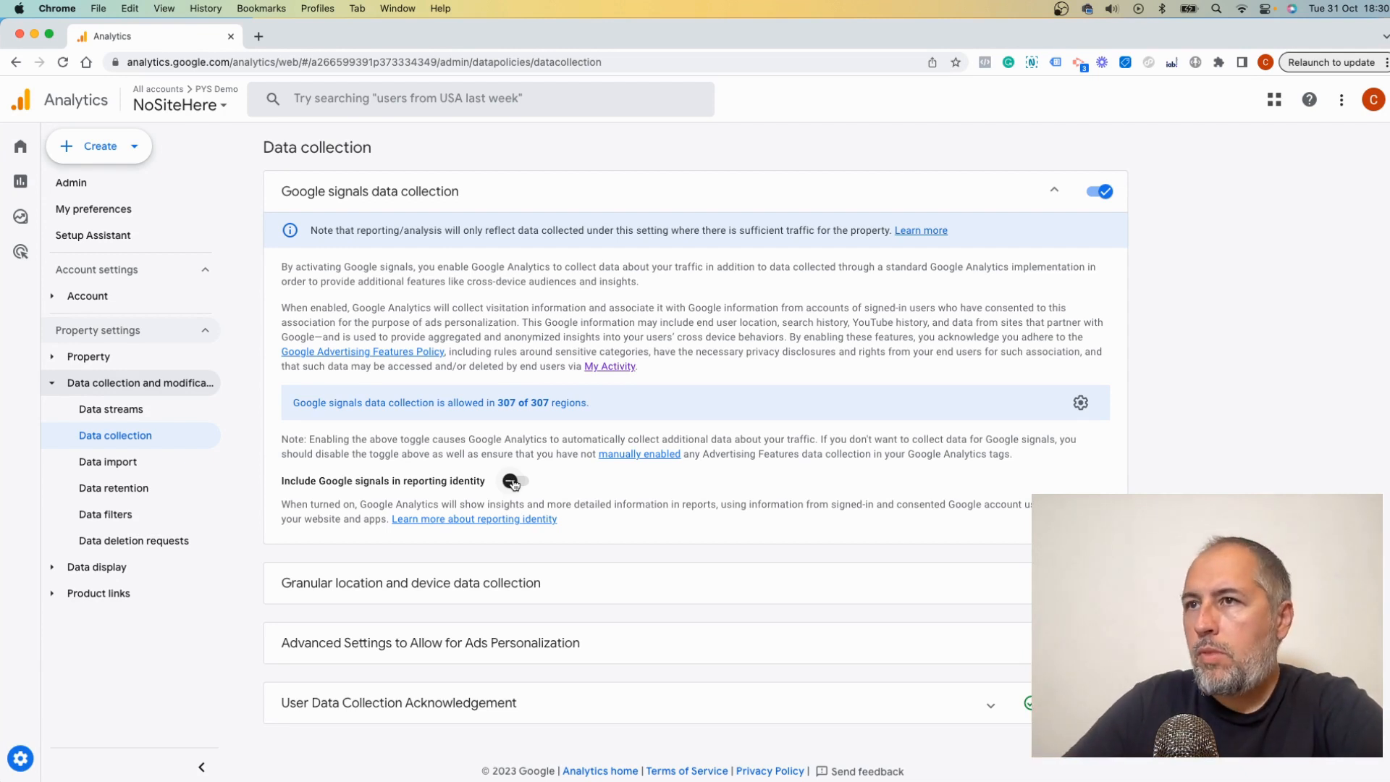
click(513, 481)
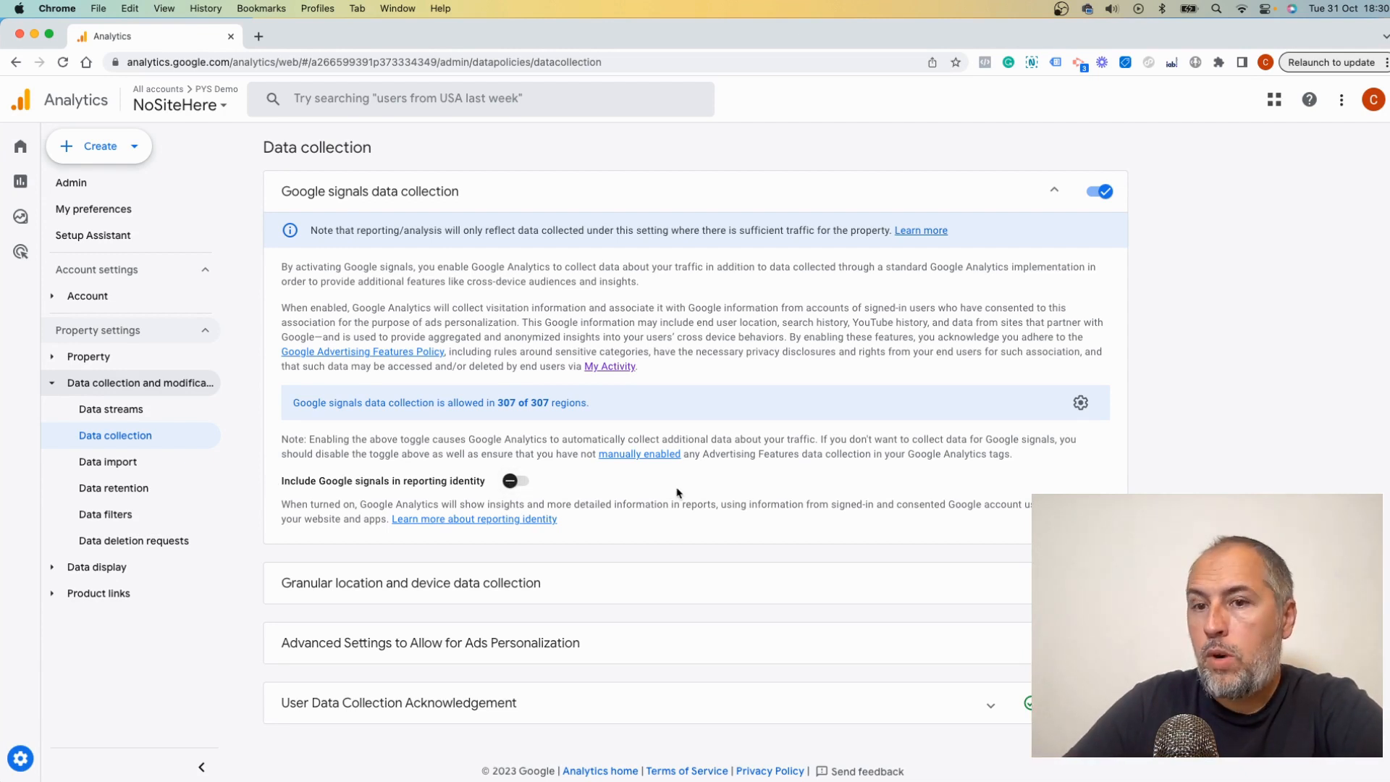